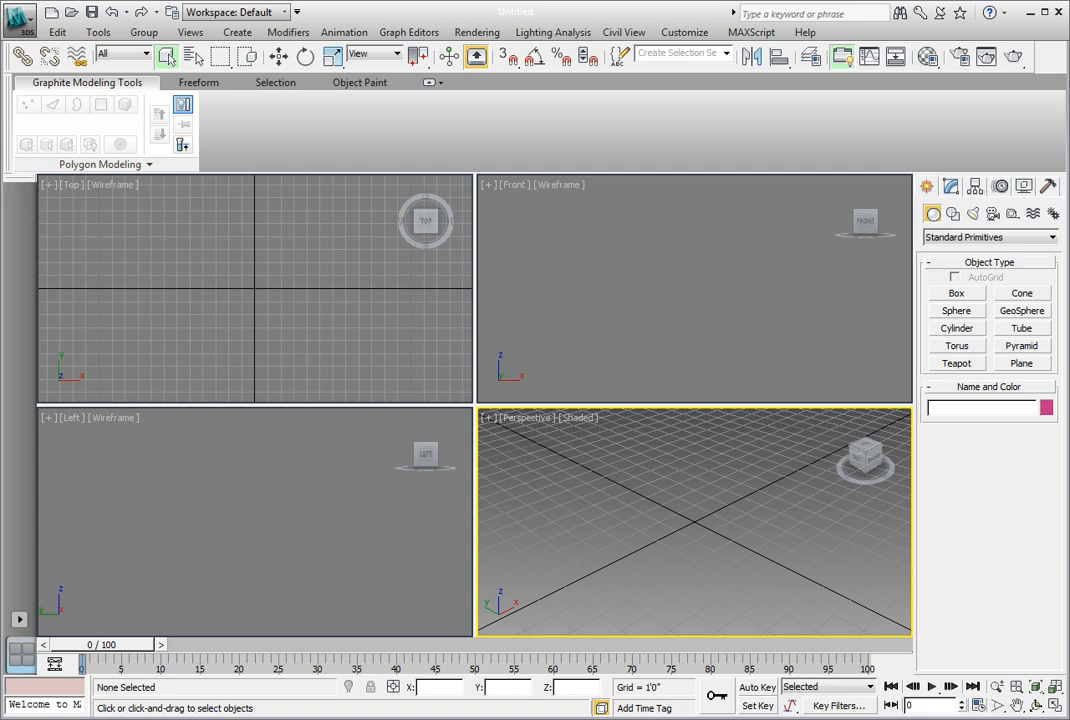
mouse_move(22, 78)
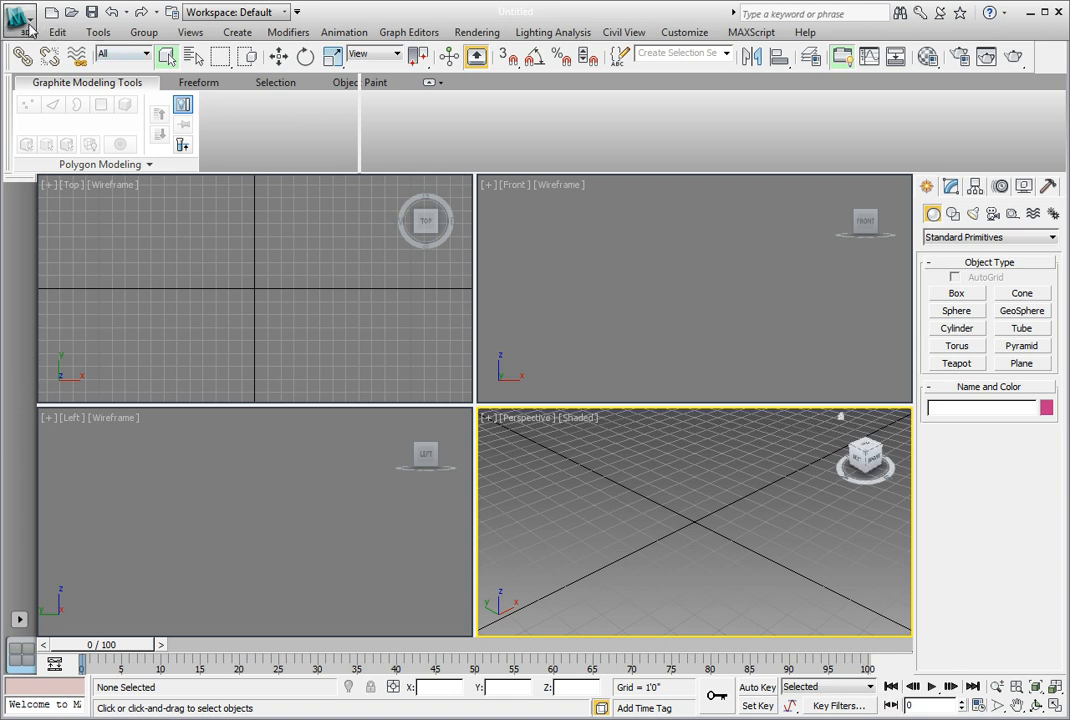
Open the rocking chair .max scene from the CH 03 scenes folder
click(18, 12)
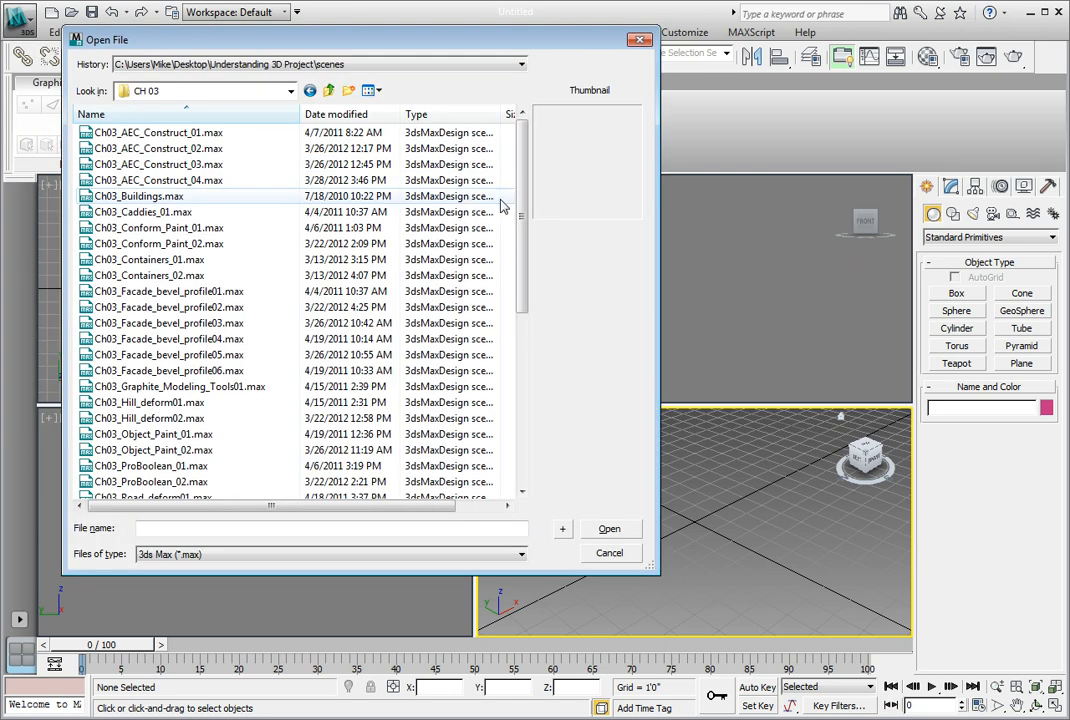
scroll(down, 3)
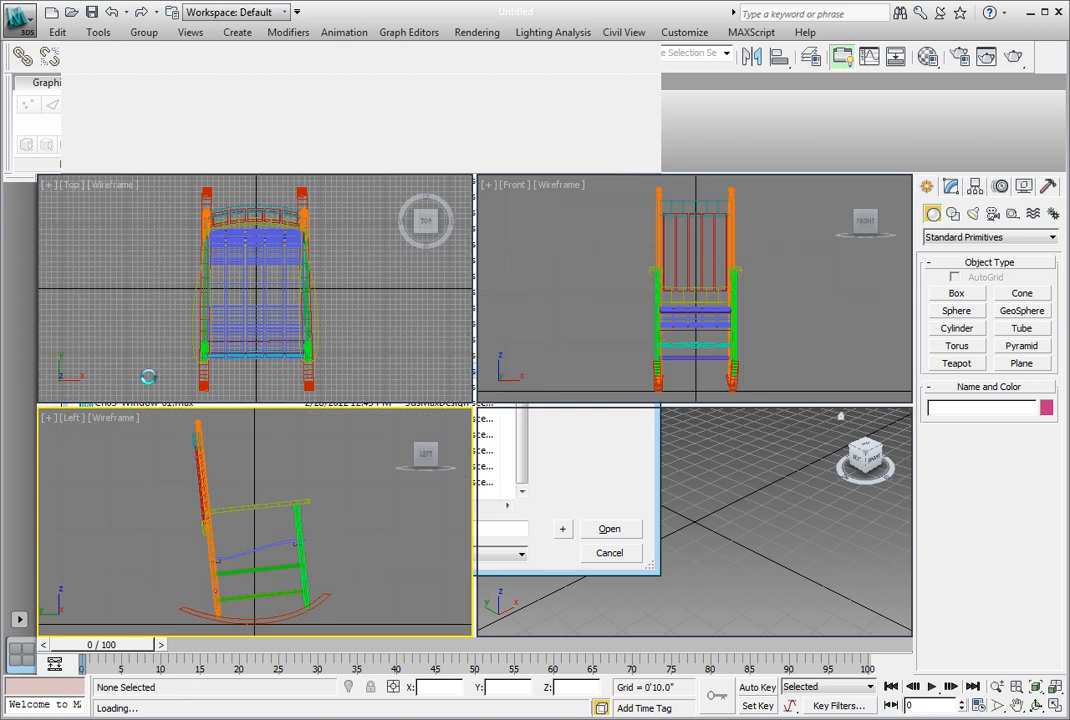
click(608, 528)
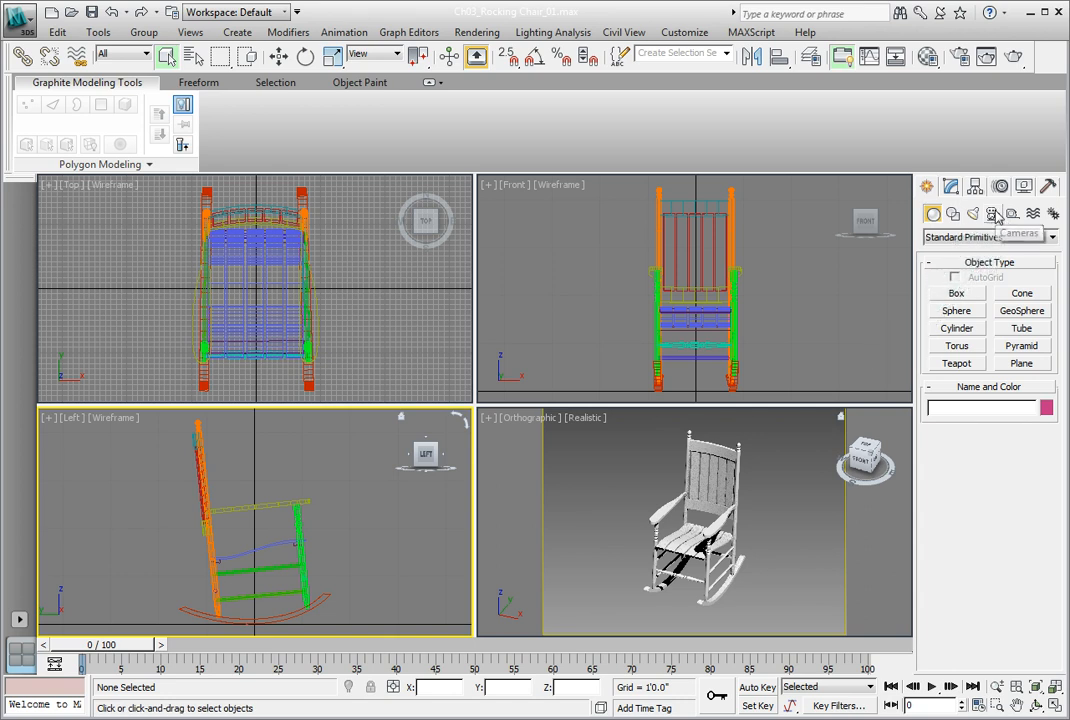
Create a Container helper in the Top viewport, started at the chair's centre
click(1012, 212)
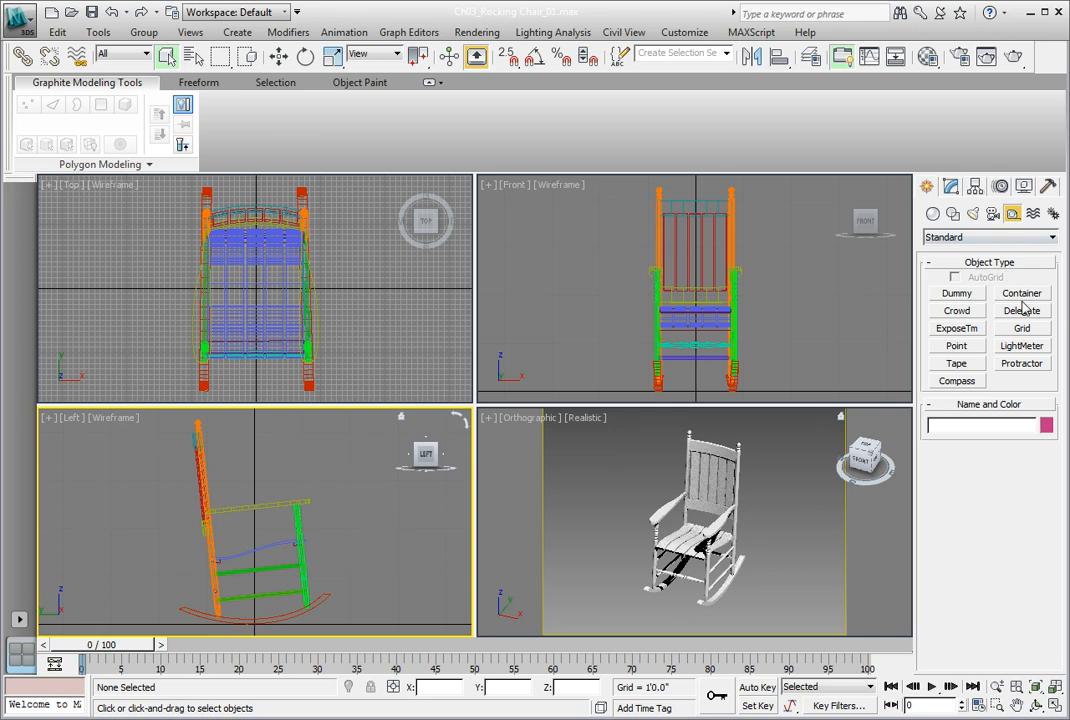
click(1020, 292)
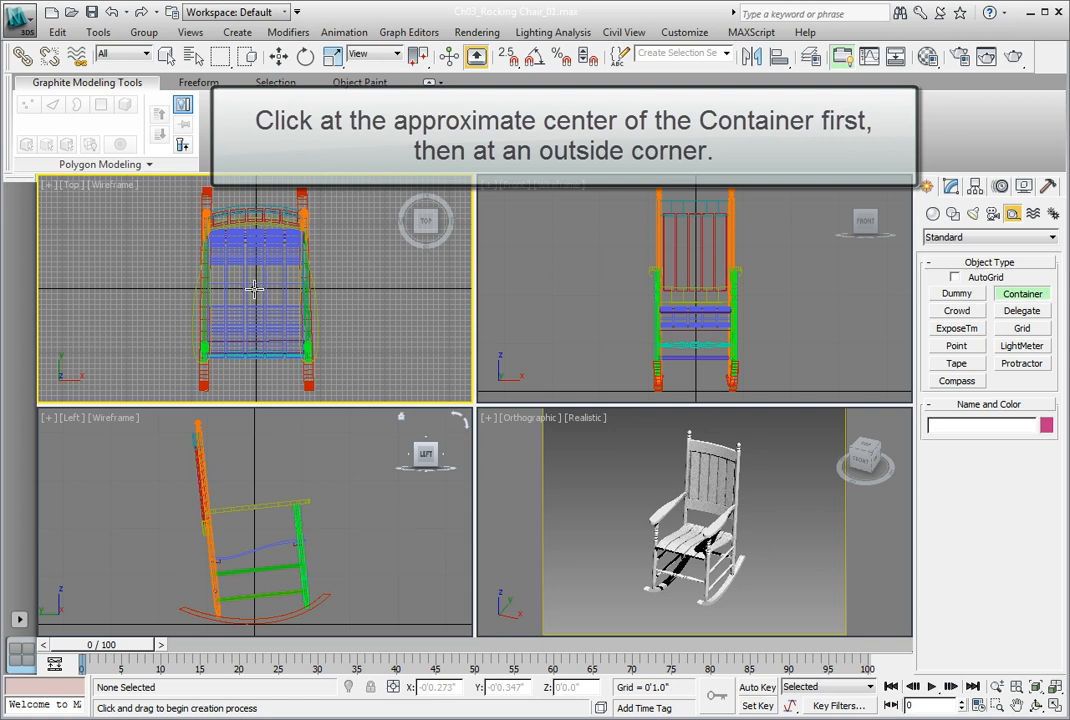
click(252, 288)
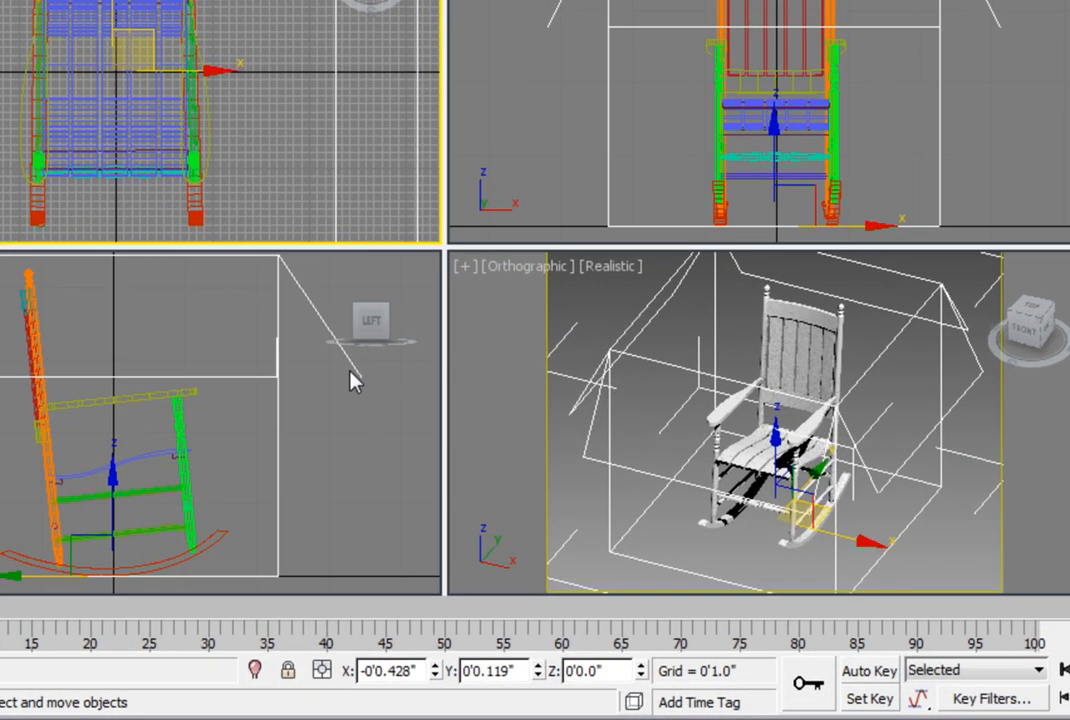
mouse_move(450, 676)
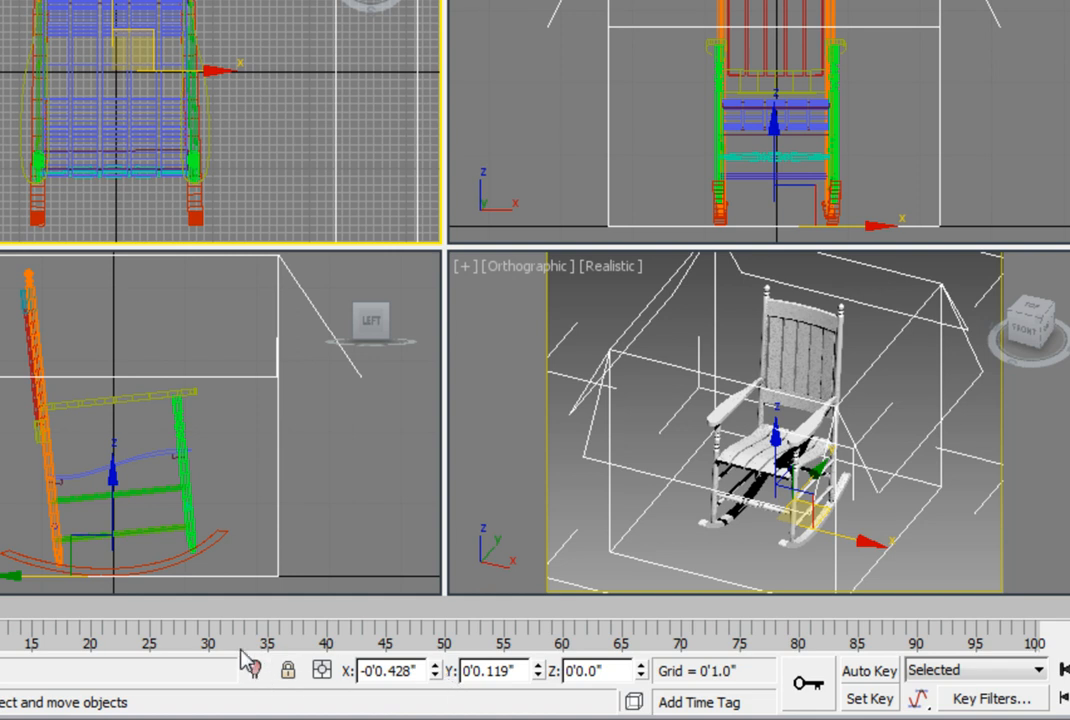
mouse_move(444, 684)
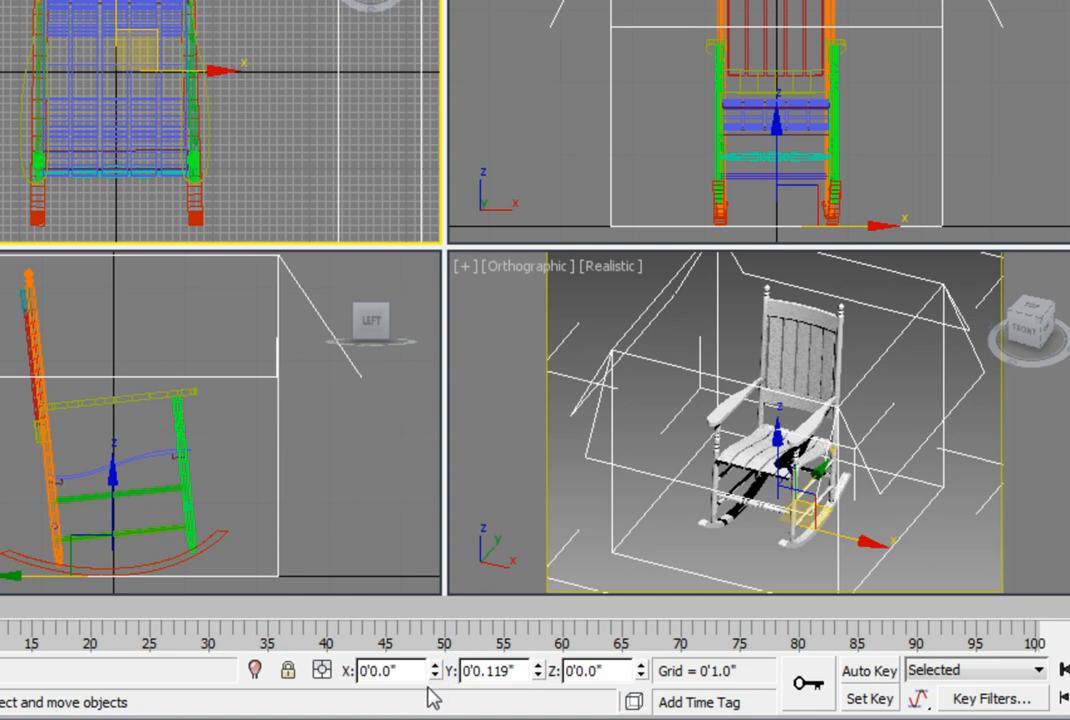
mouse_move(420, 696)
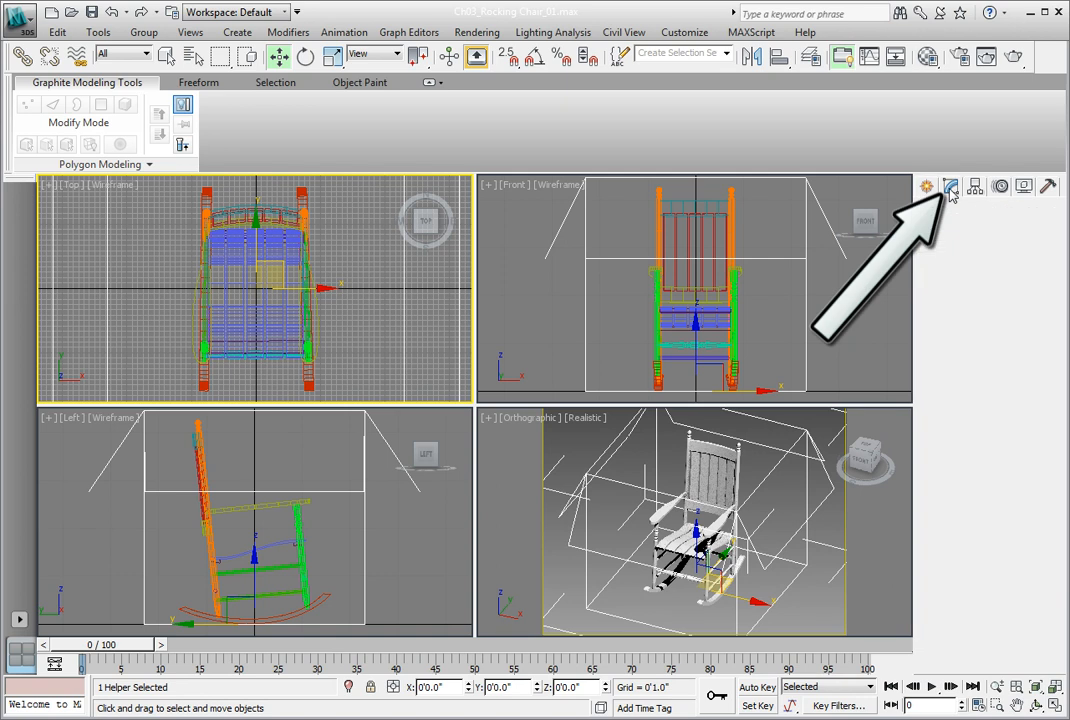
Rename the container con_rocker in the Modify panel and start adding local content
click(950, 188)
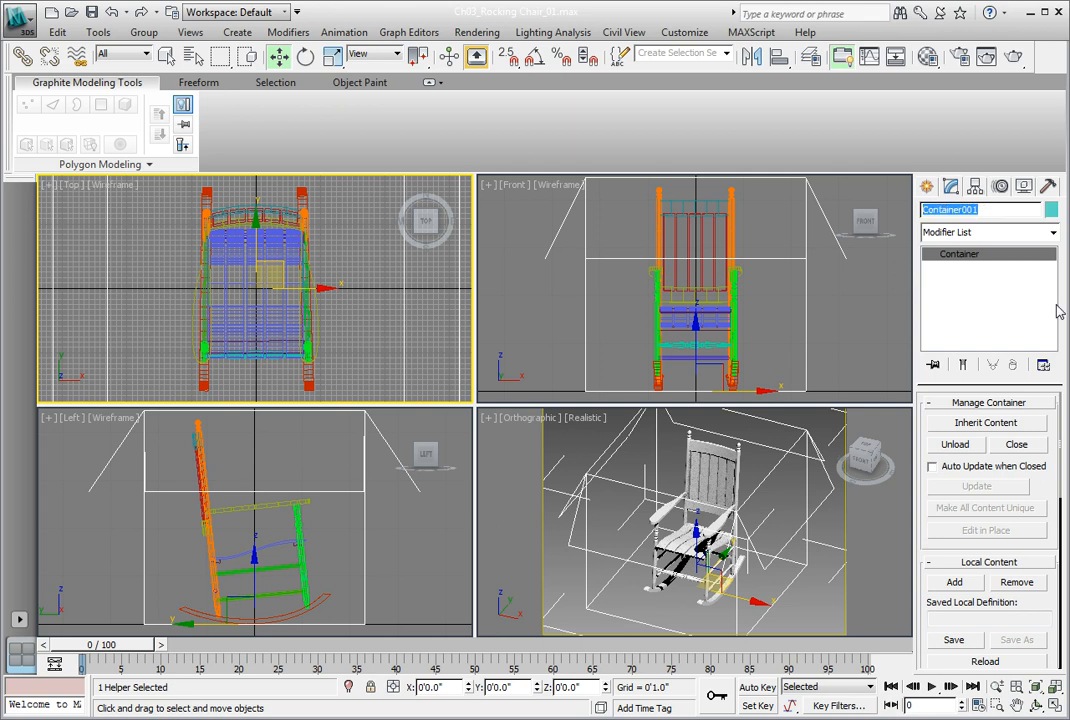
text(con_rocker)
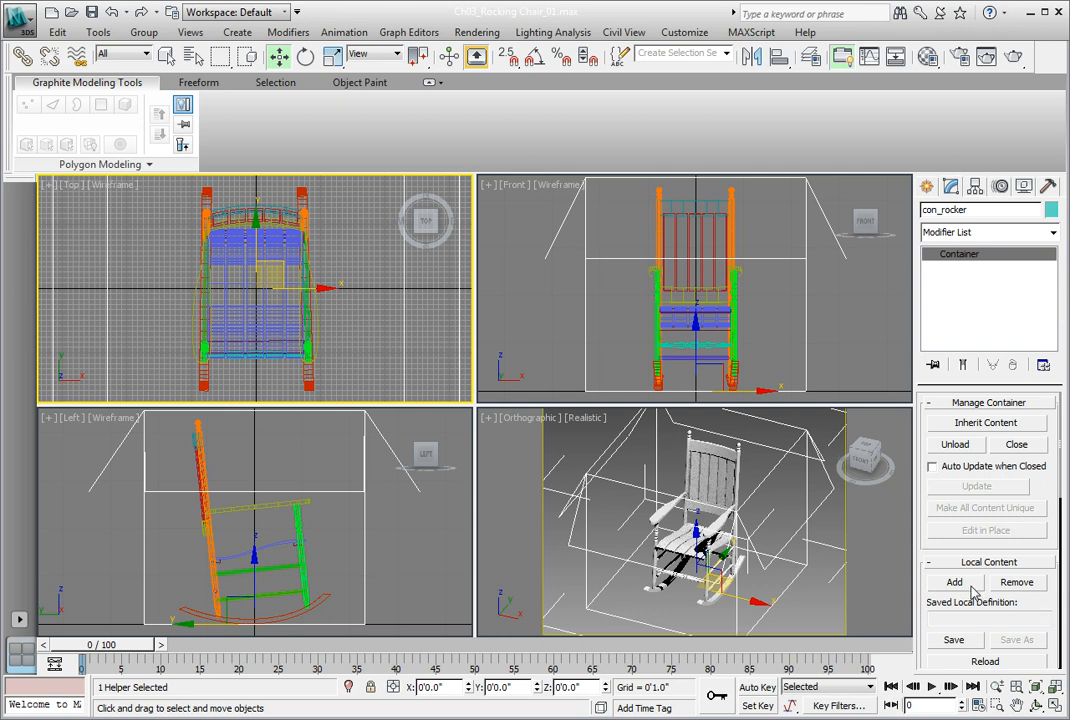
click(954, 582)
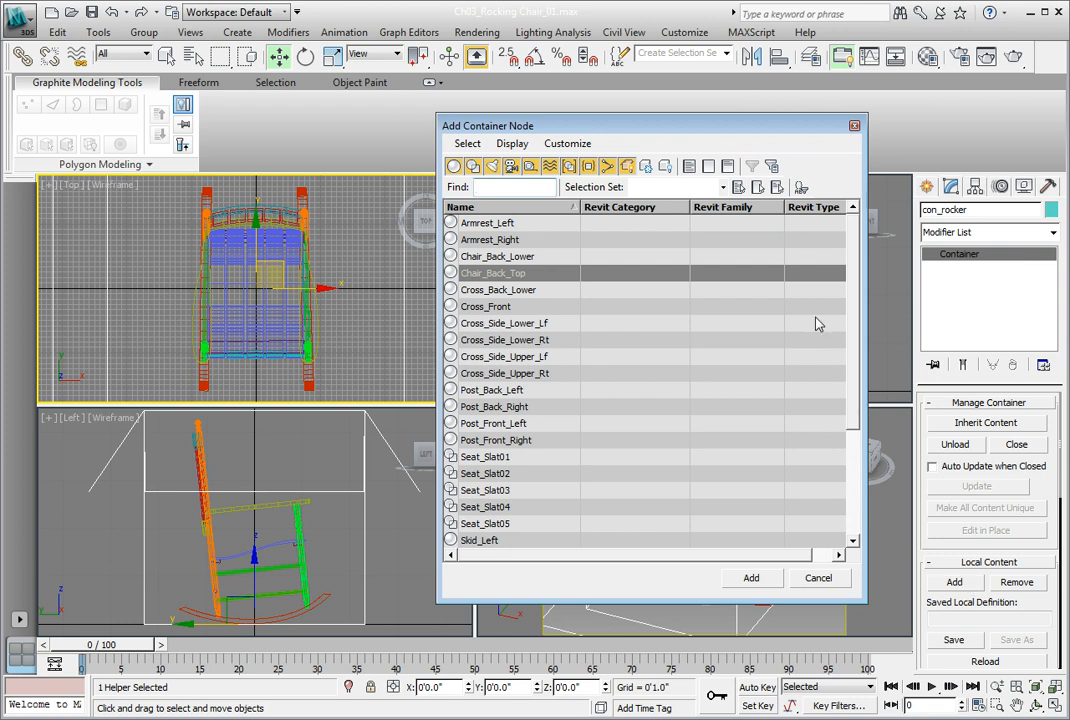
Add all chair parts from Arrest_Left through Support_Seat_Front into the container
click(488, 222)
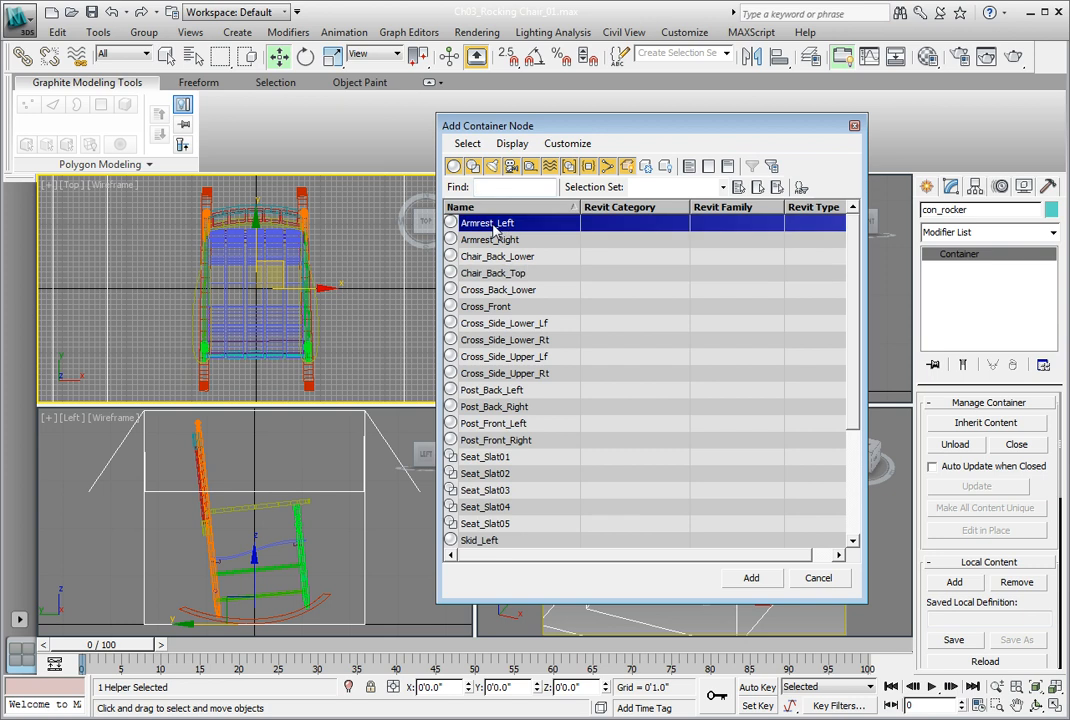
mouse_move(622, 344)
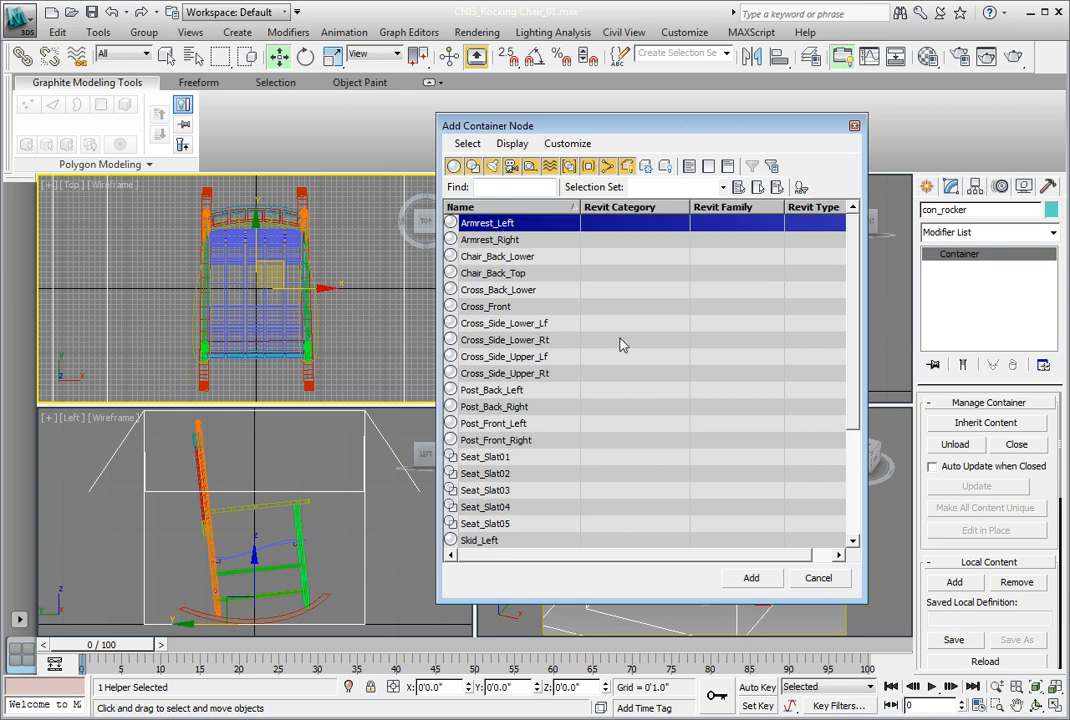
mouse_move(676, 584)
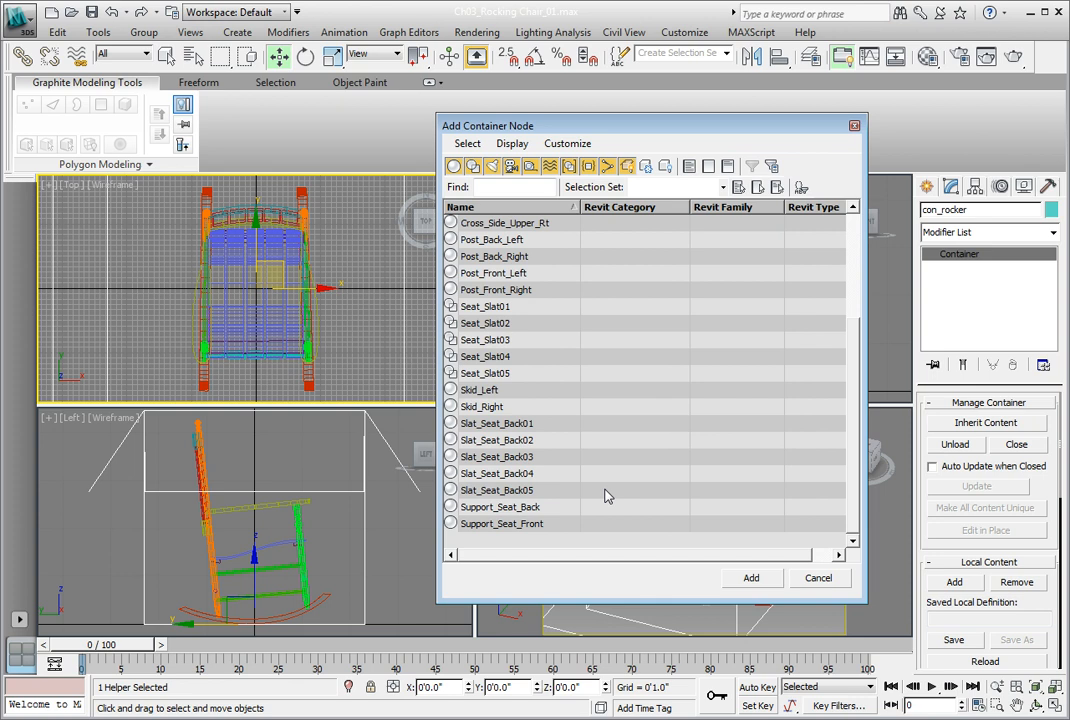
mouse_move(516, 528)
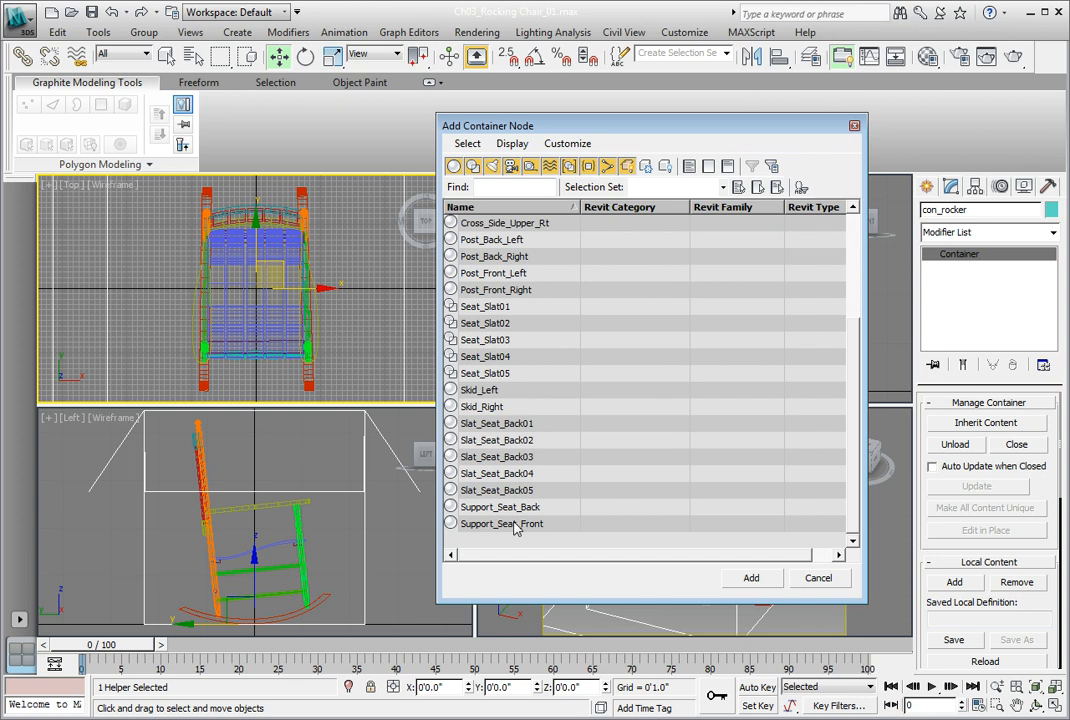
mouse_move(508, 528)
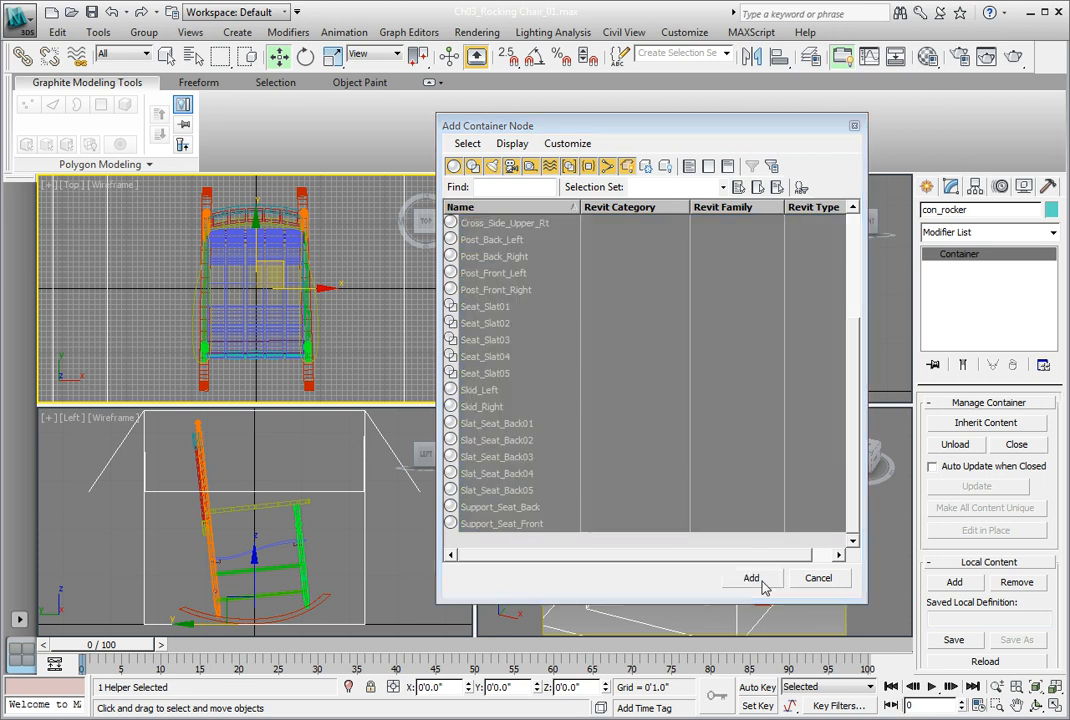
click(750, 578)
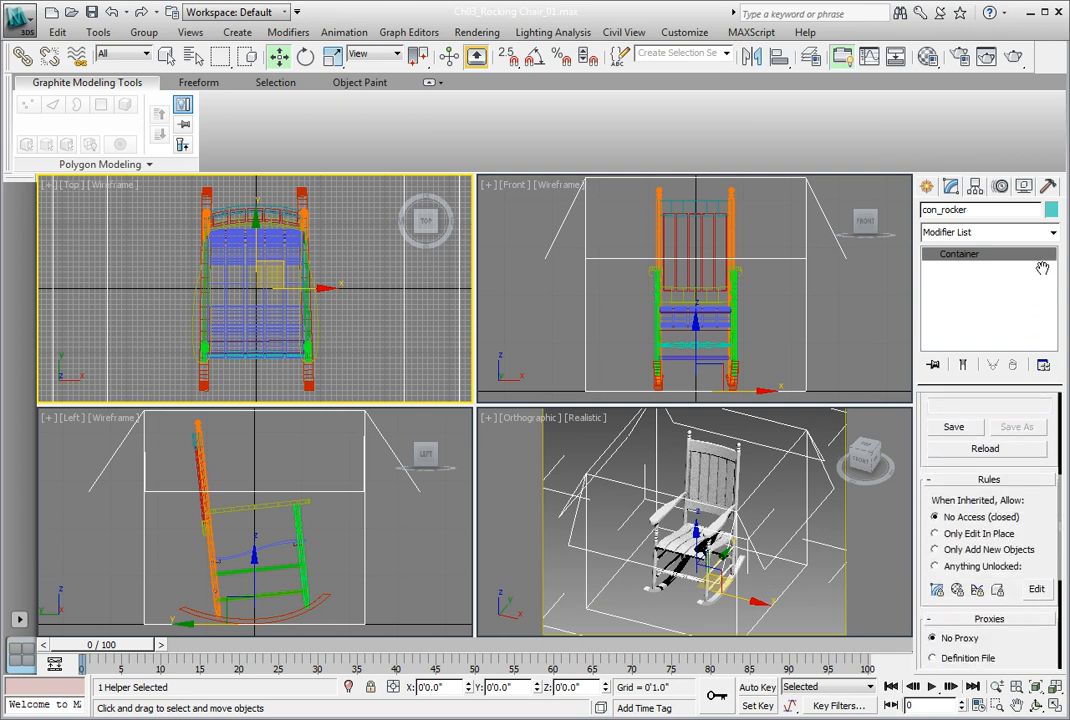
mouse_move(1042, 268)
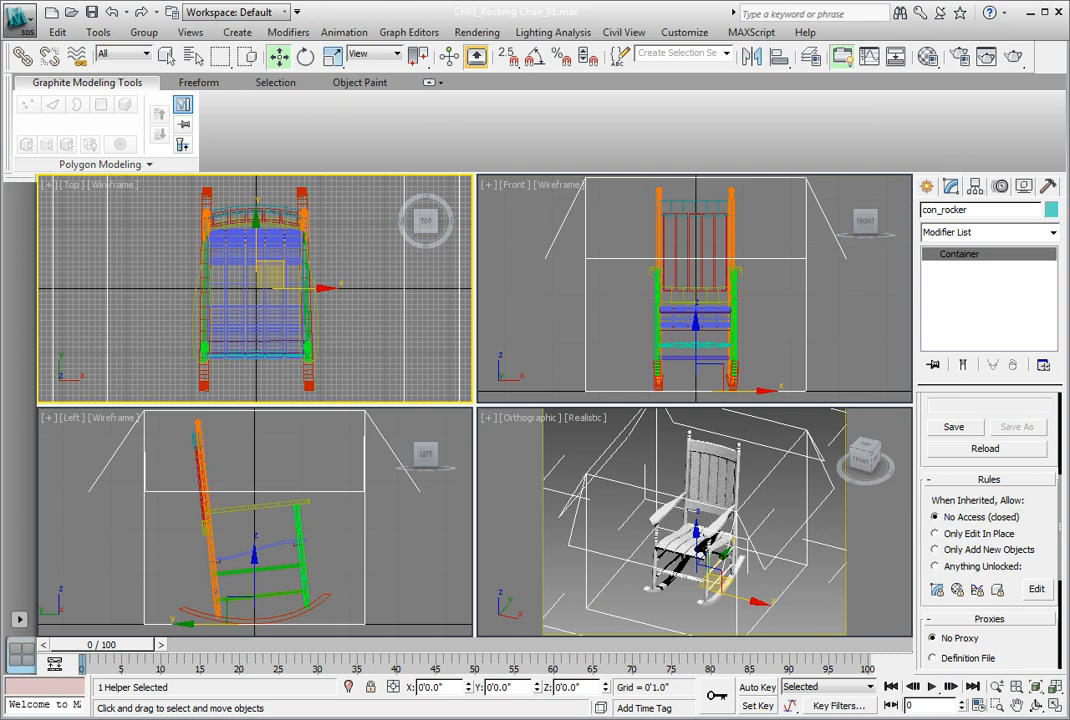
mouse_move(938, 566)
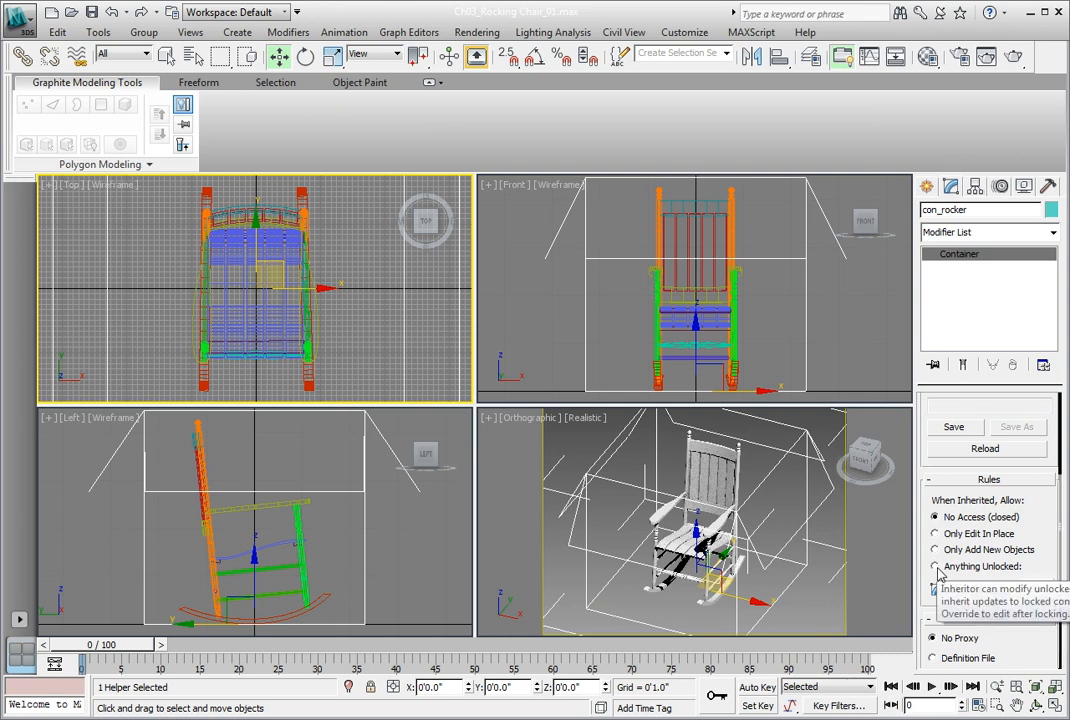
Close the con_rocker container, prompting for its container definition file
click(936, 566)
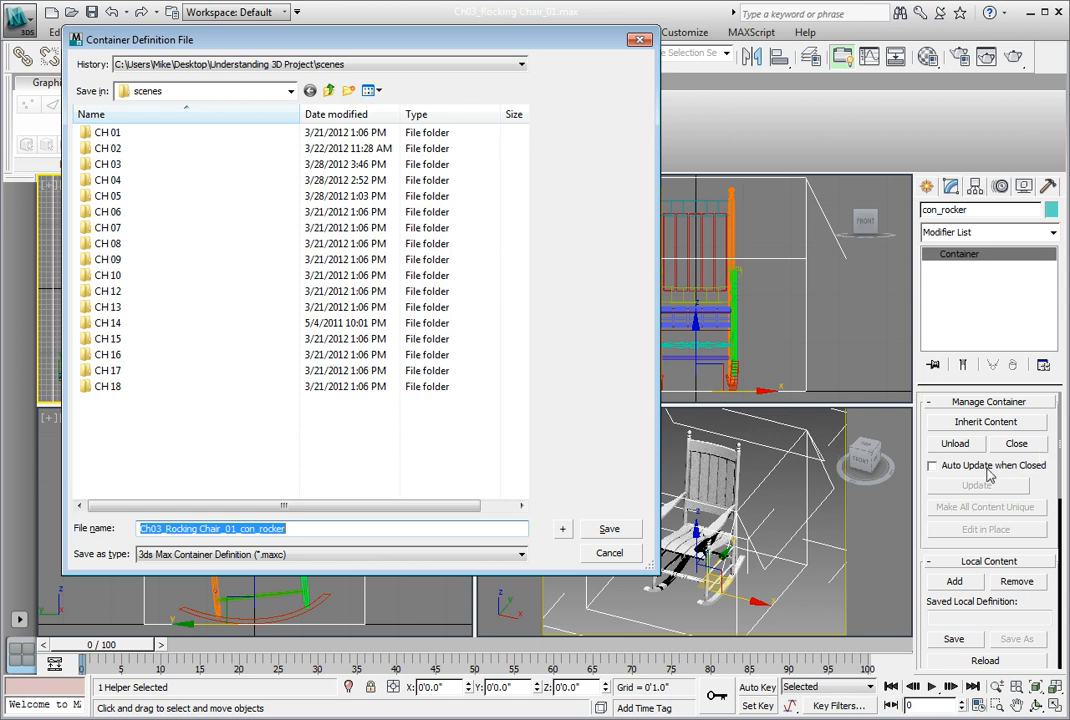
Save con_rocker.maxc into the CH 03 folder, overwriting the existing file
double_click(108, 164)
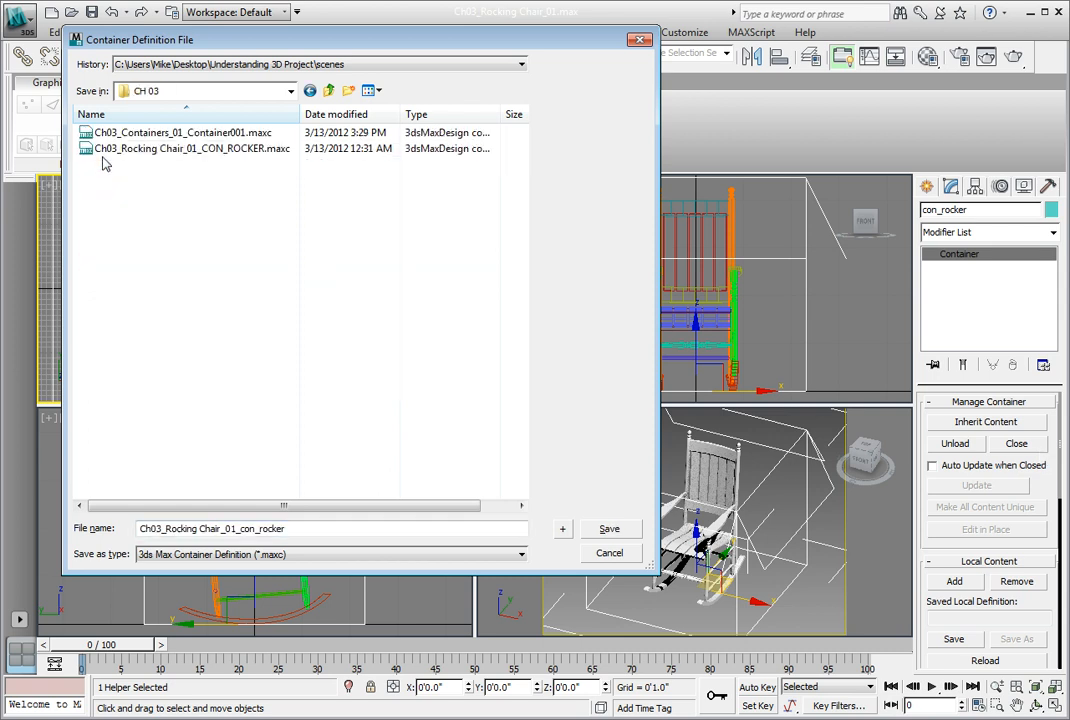
mouse_move(162, 234)
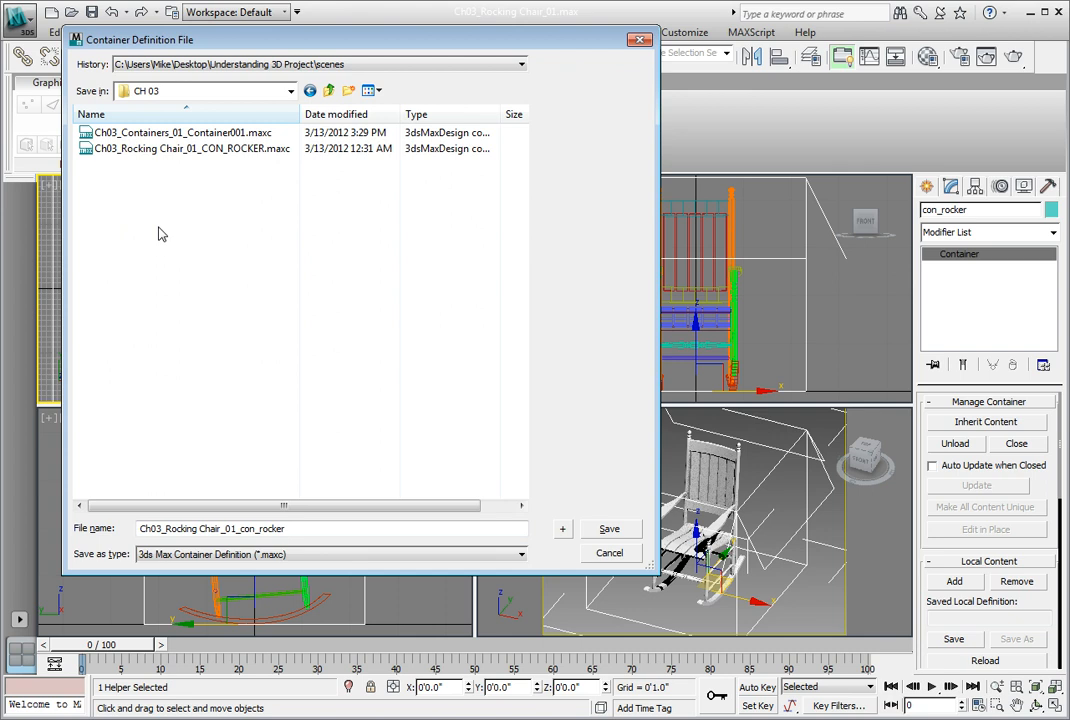
mouse_move(164, 228)
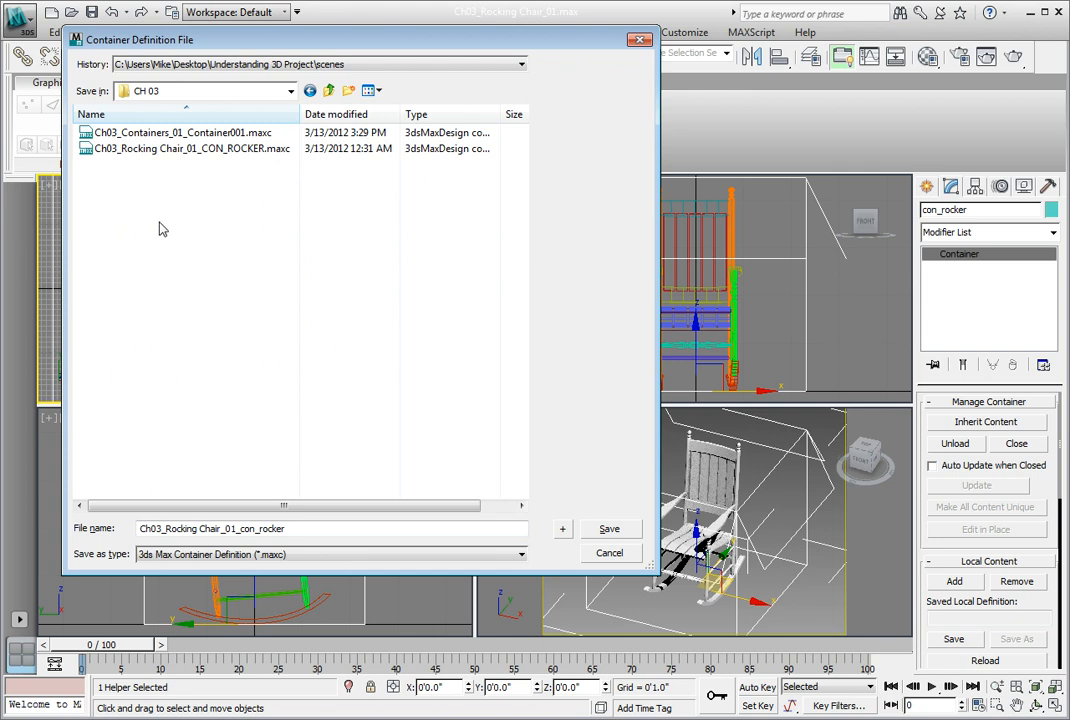
click(608, 528)
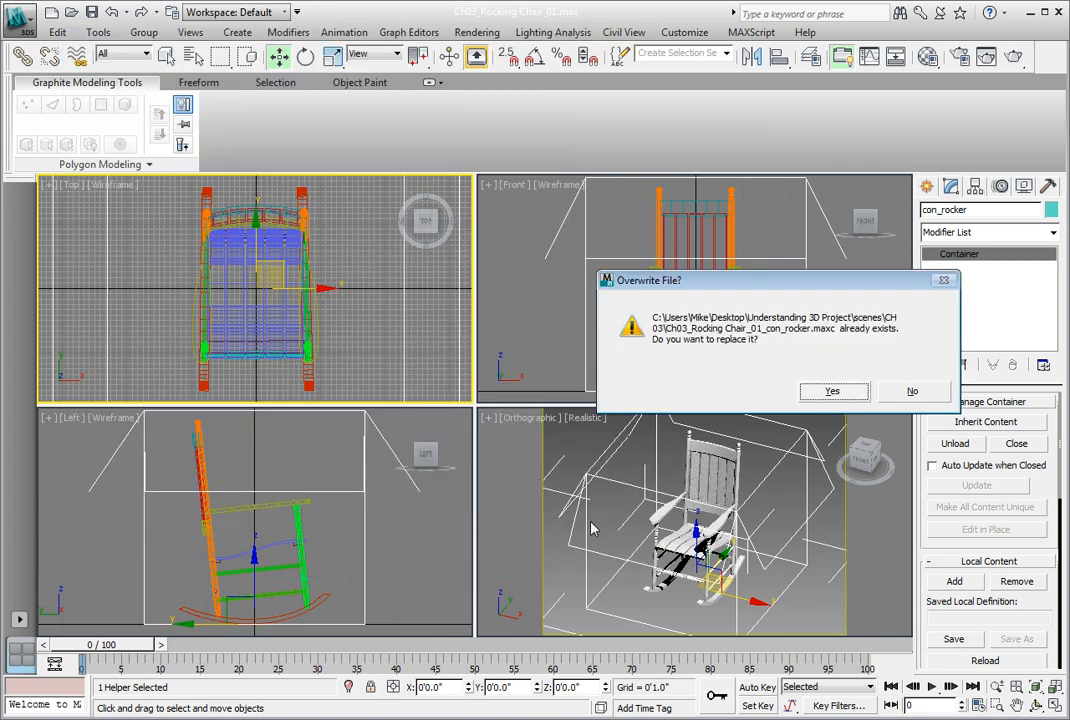
mouse_move(630, 520)
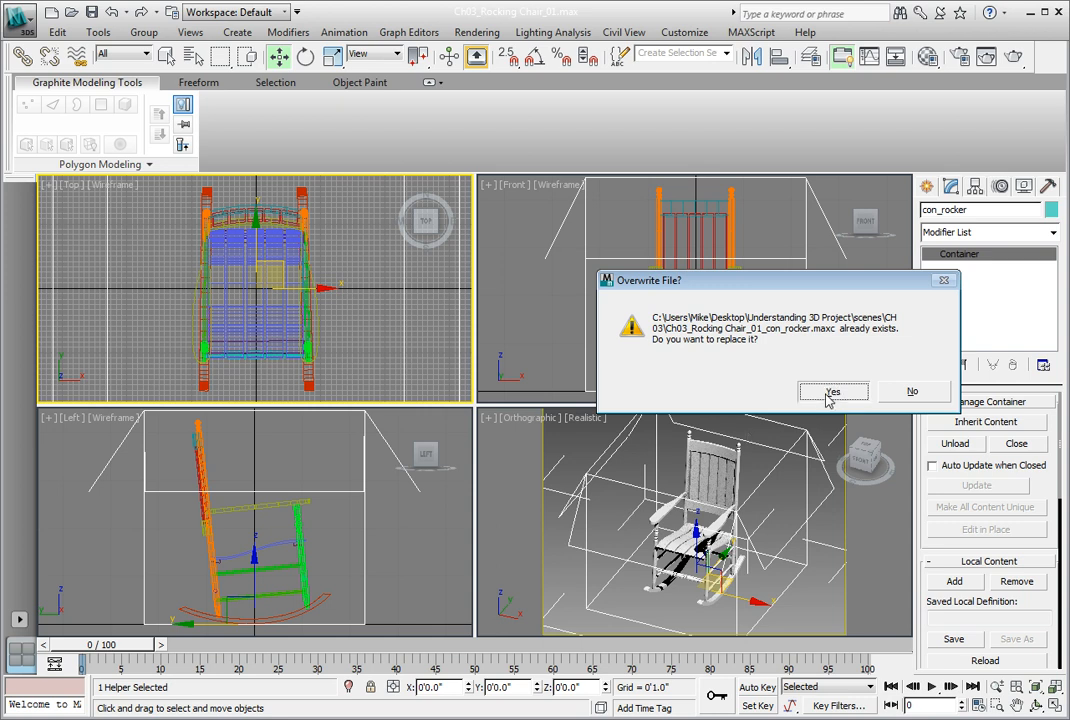
click(832, 390)
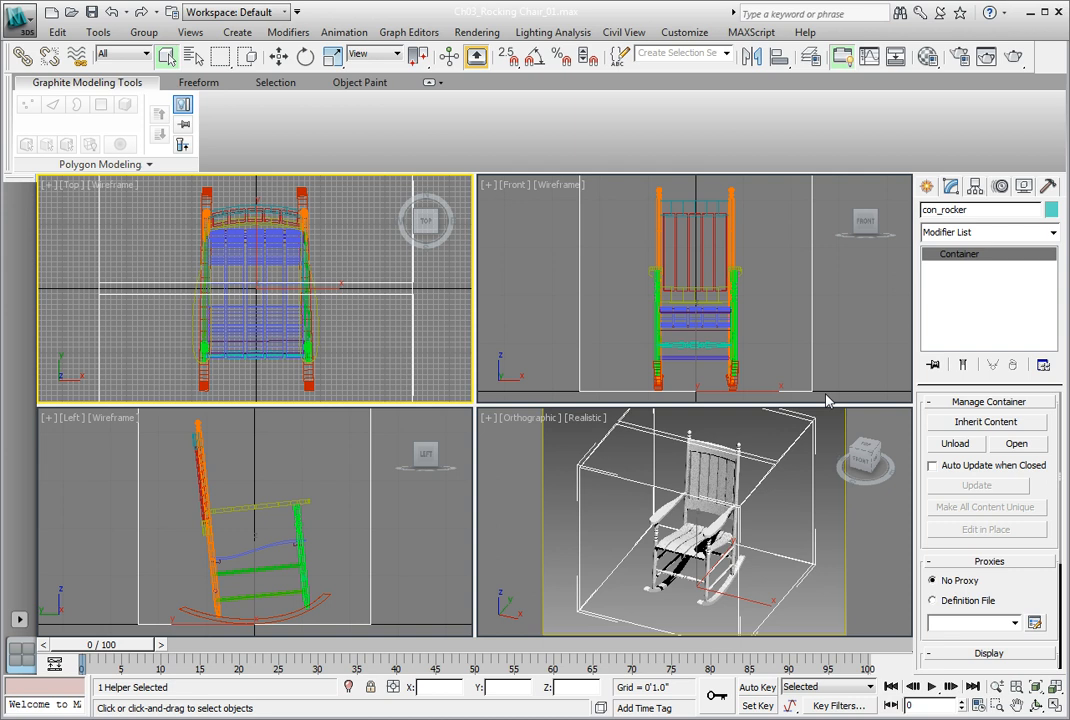
mouse_move(716, 490)
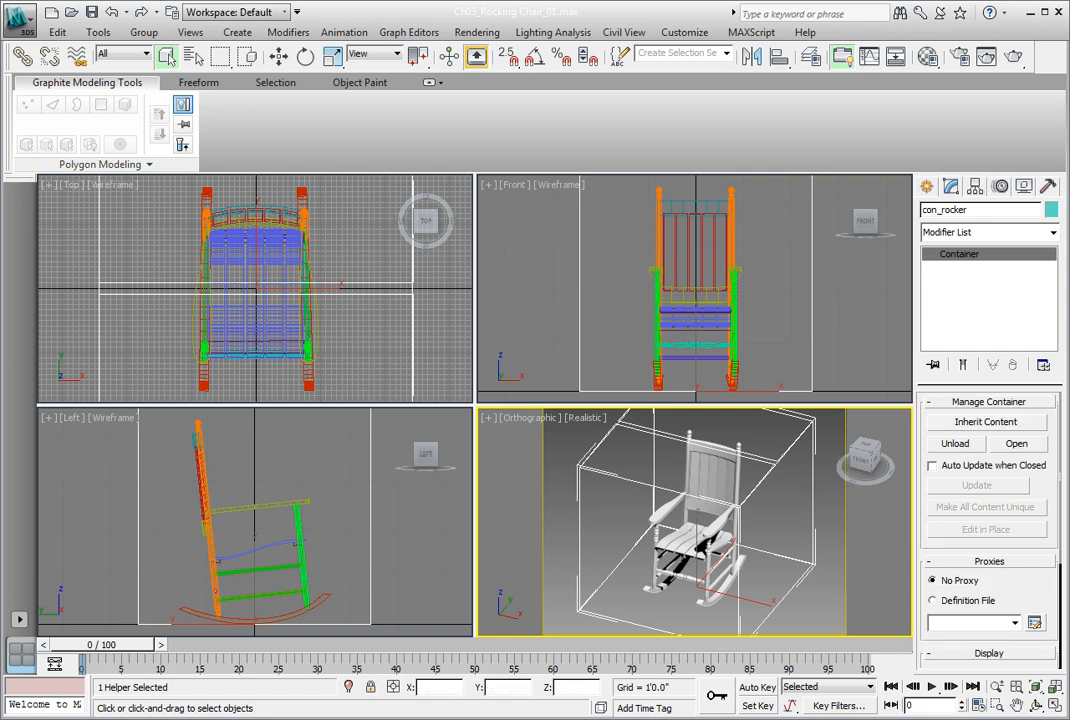
Bring up the application menu's file commands for saving the scene
click(18, 12)
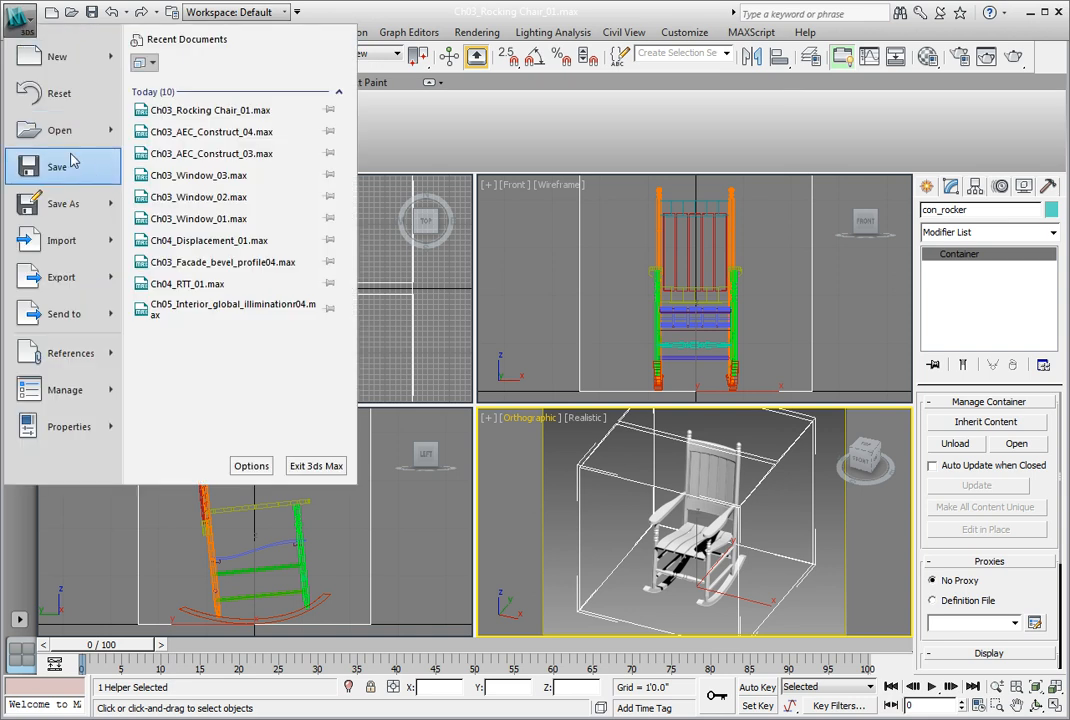